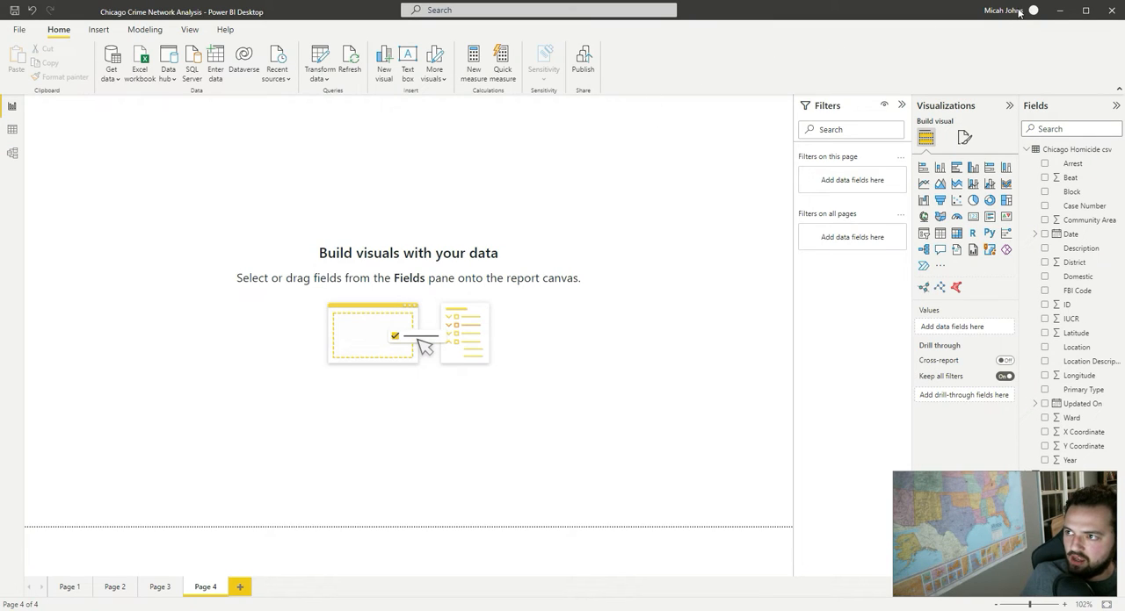
mouse_move(1015, 15)
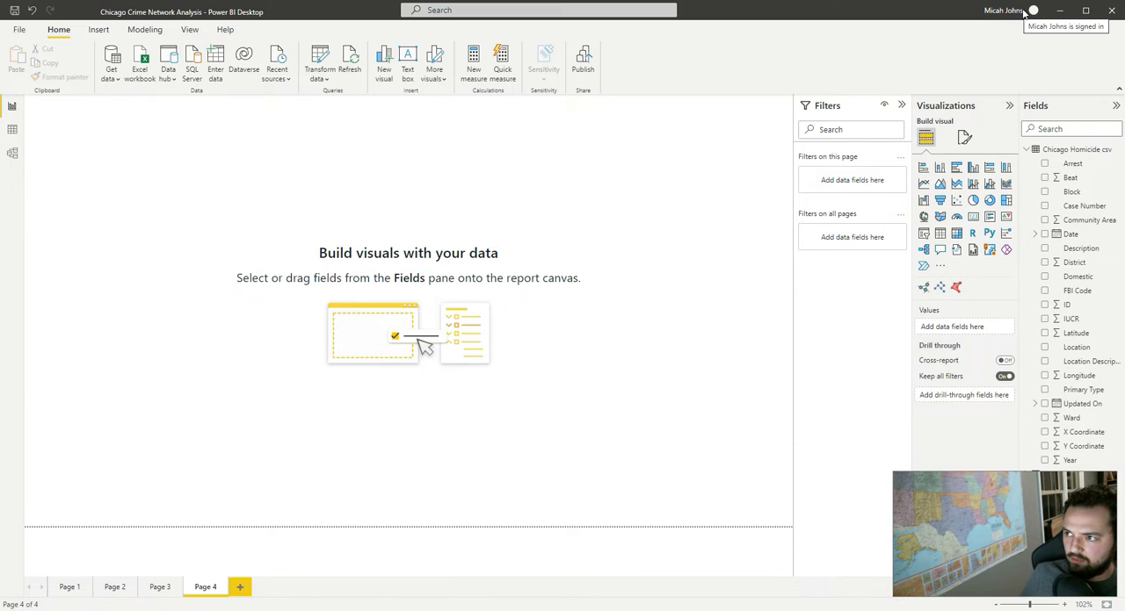
- Leave the Power BI web portal and return to the Chicago Crime report in Desktop
left_click(1031, 9)
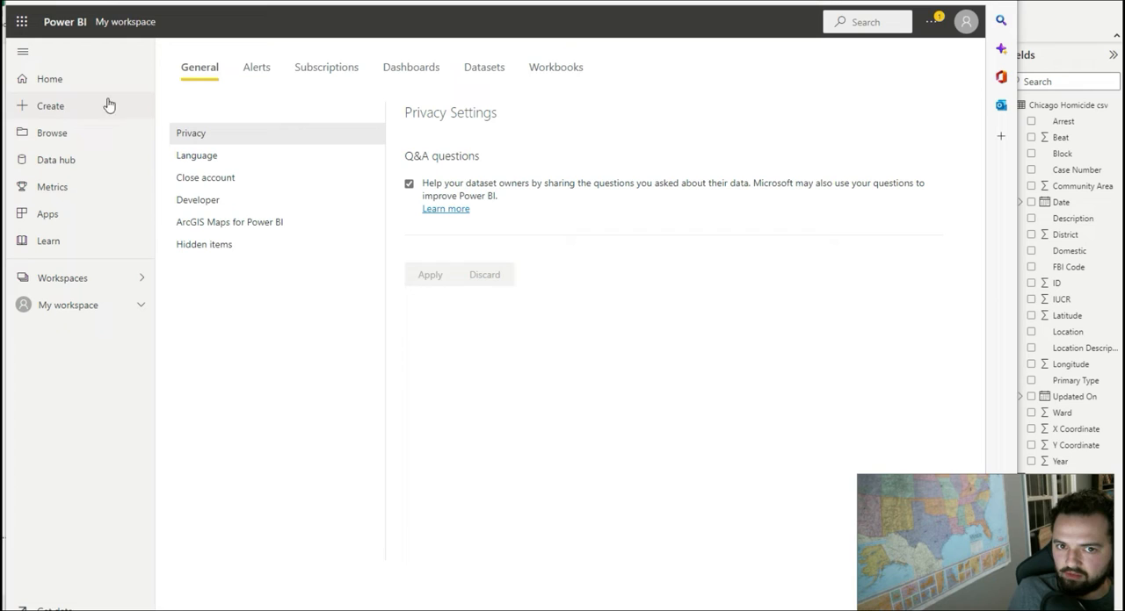
mouse_move(166, 142)
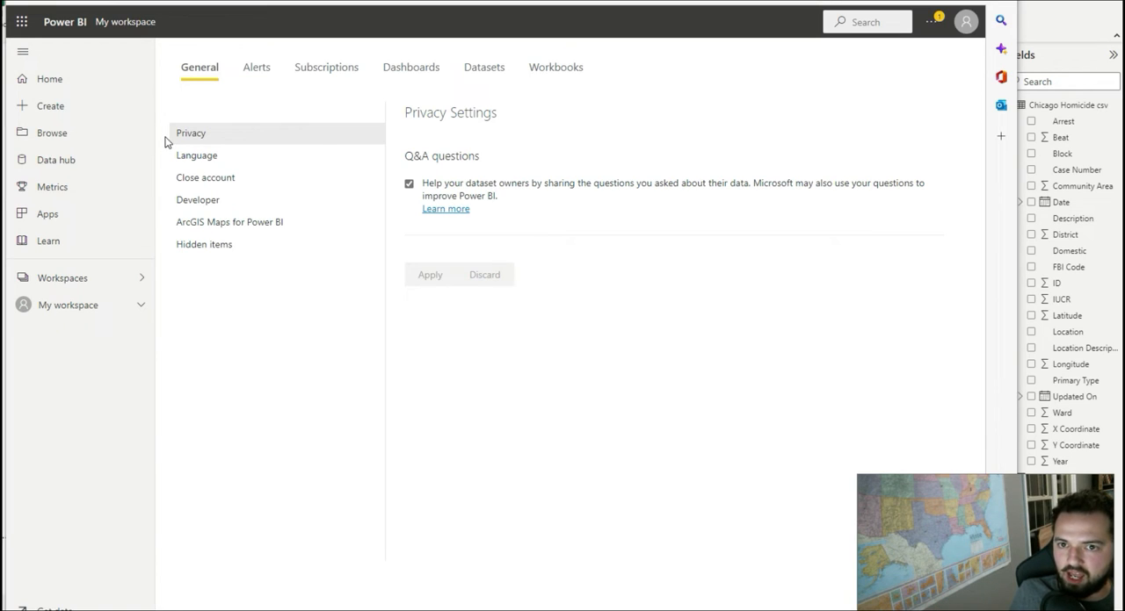
mouse_move(244, 197)
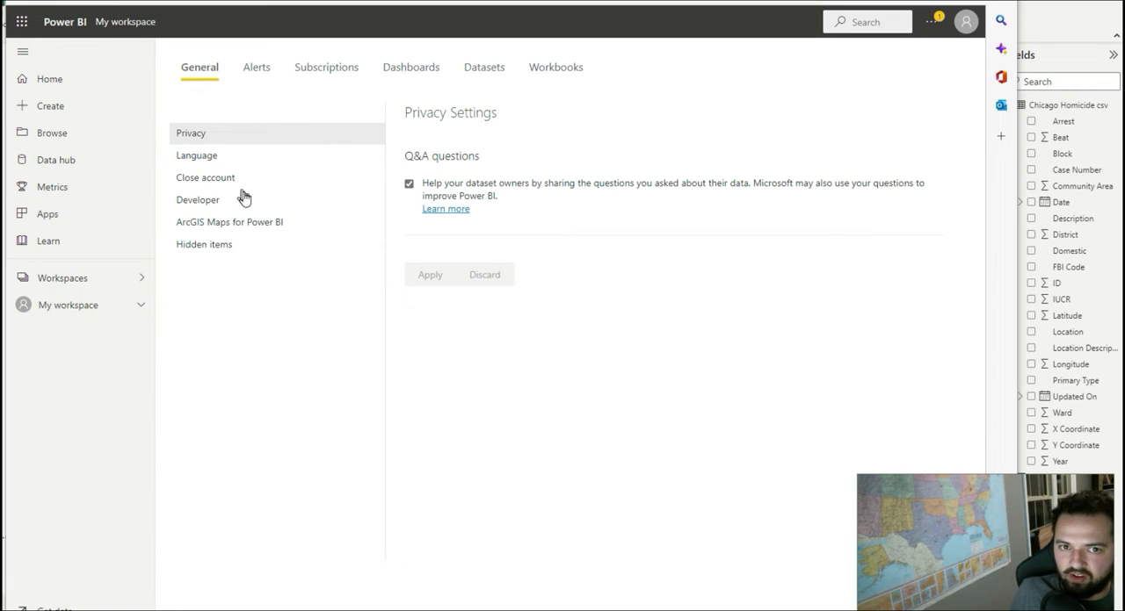
mouse_move(20, 19)
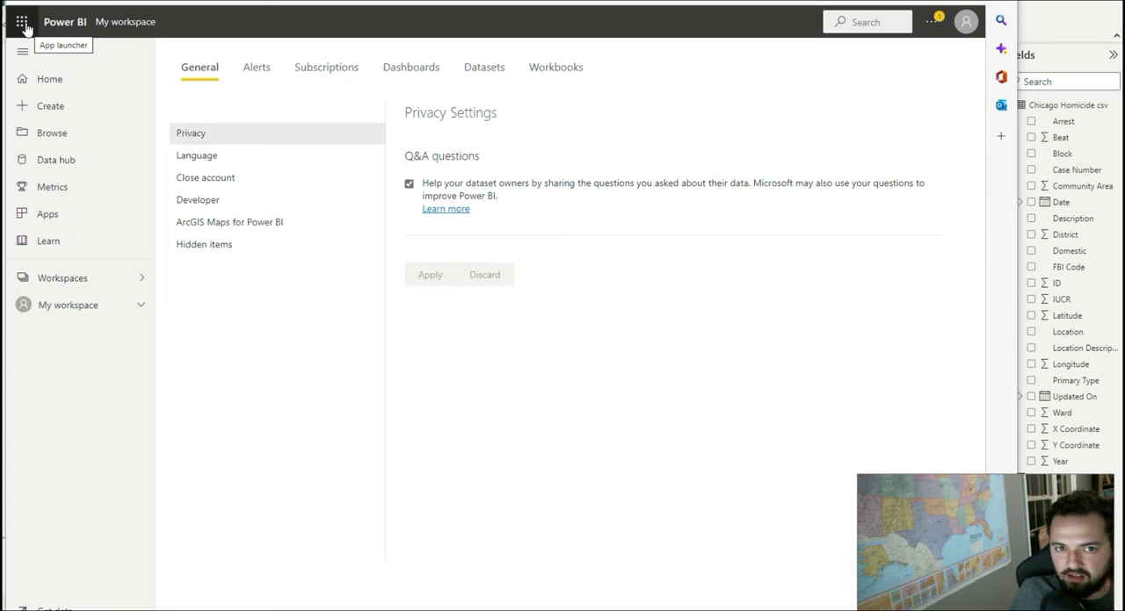
left_click(22, 17)
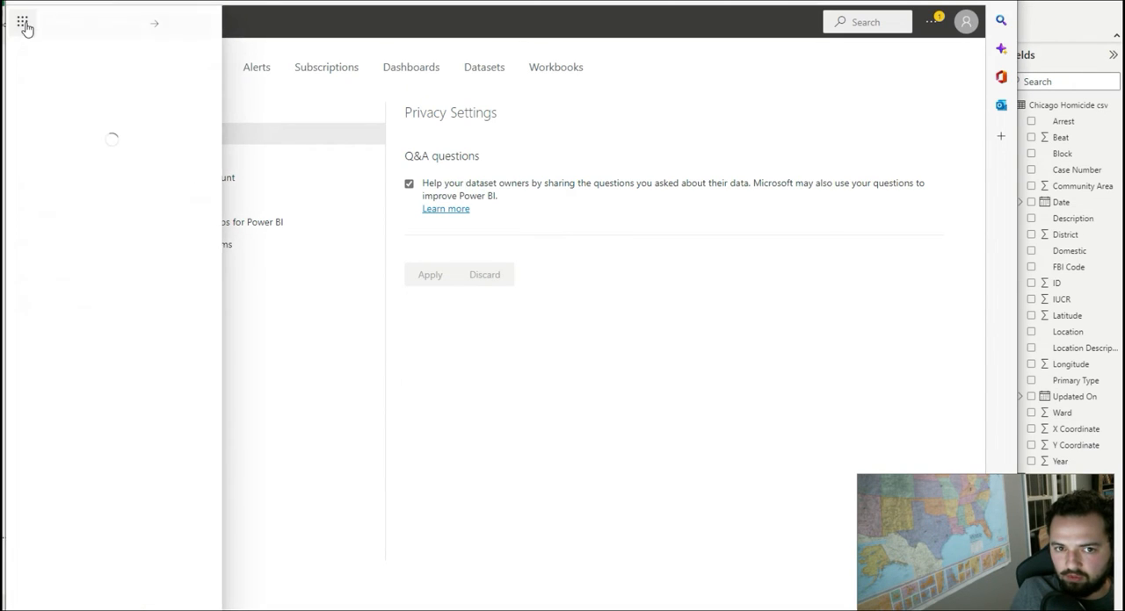
left_click(24, 23)
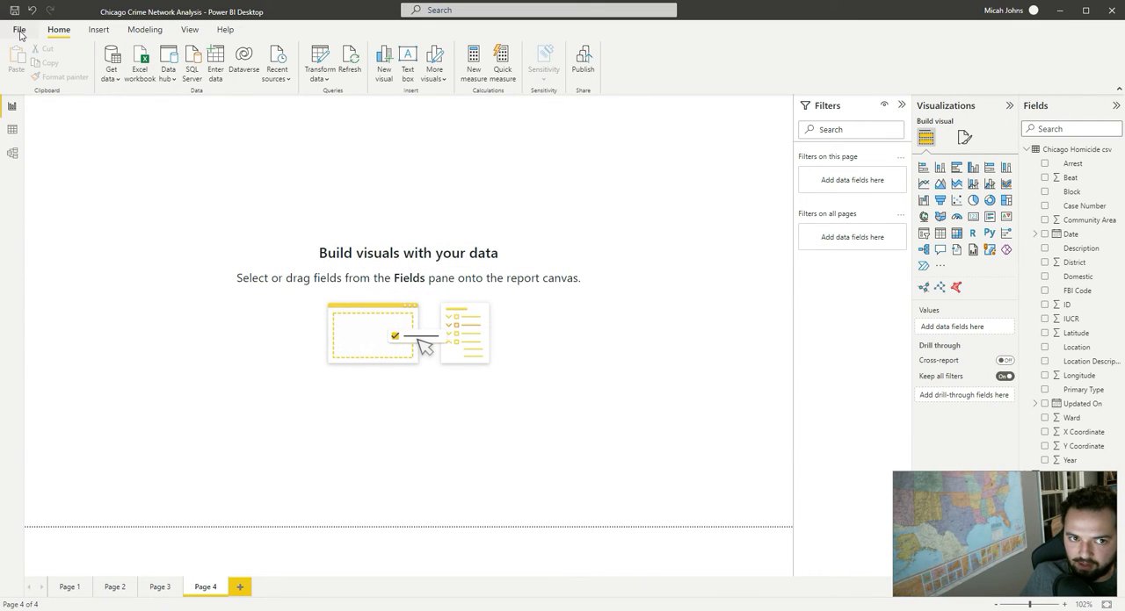
left_click(20, 31)
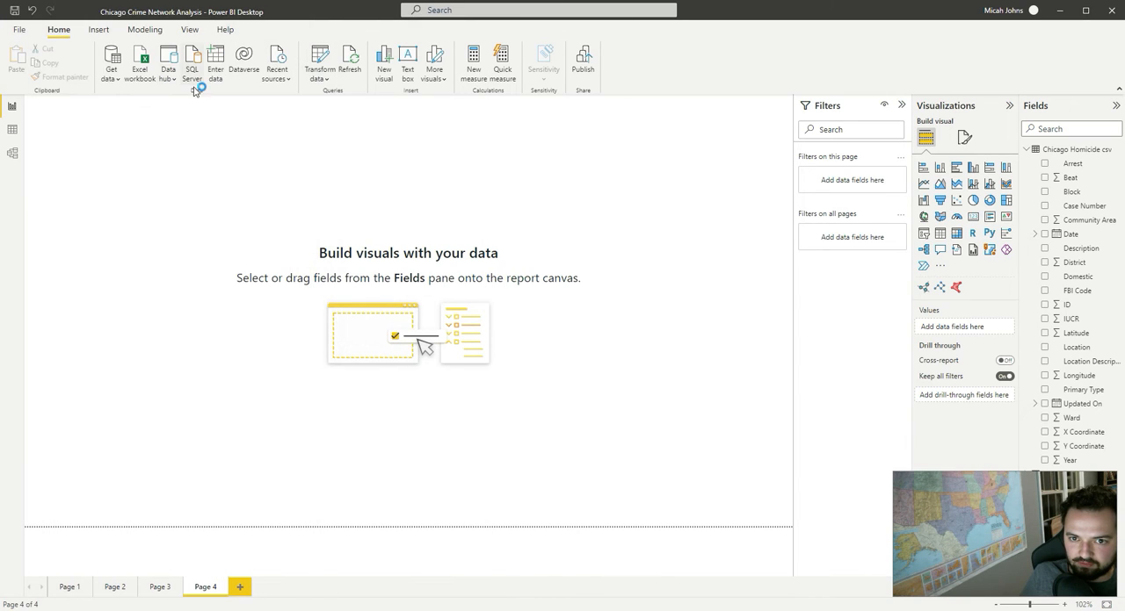
mouse_move(506, 180)
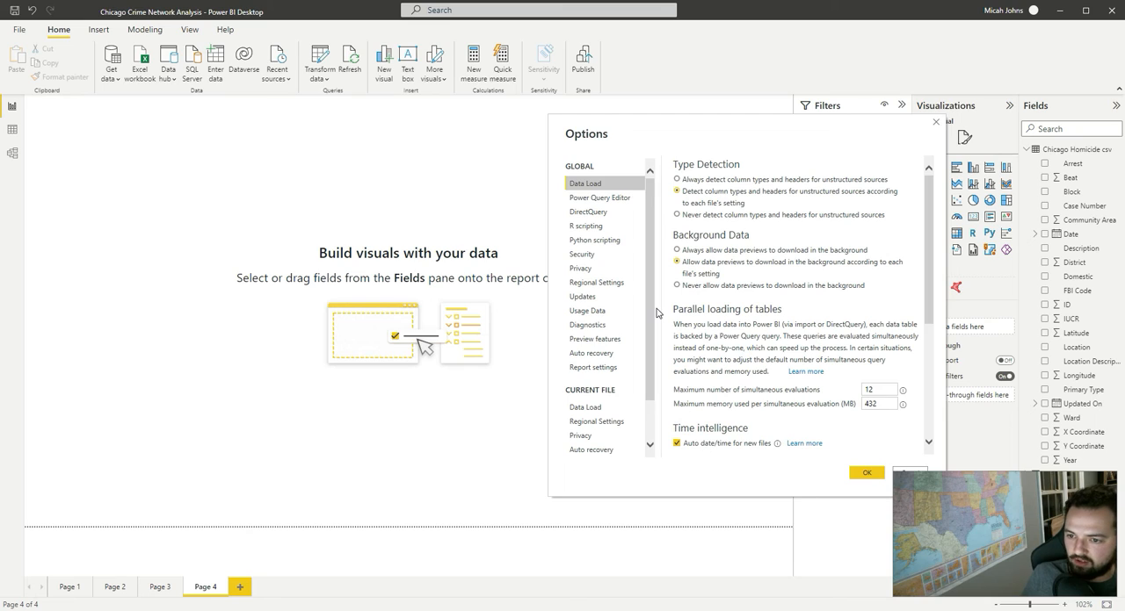
scroll("down", 3)
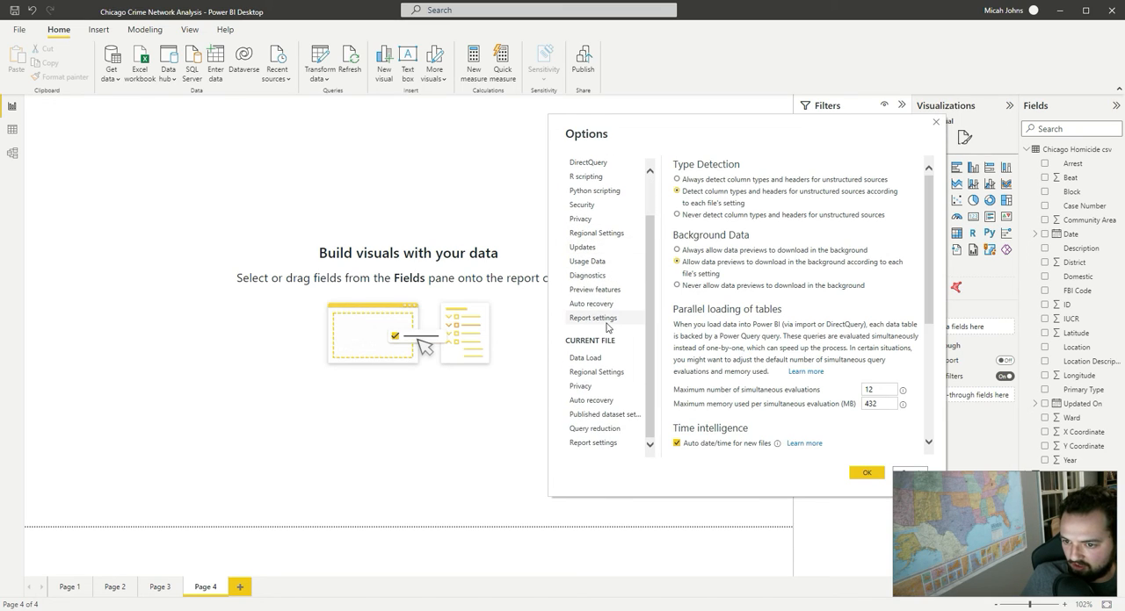
left_click(581, 254)
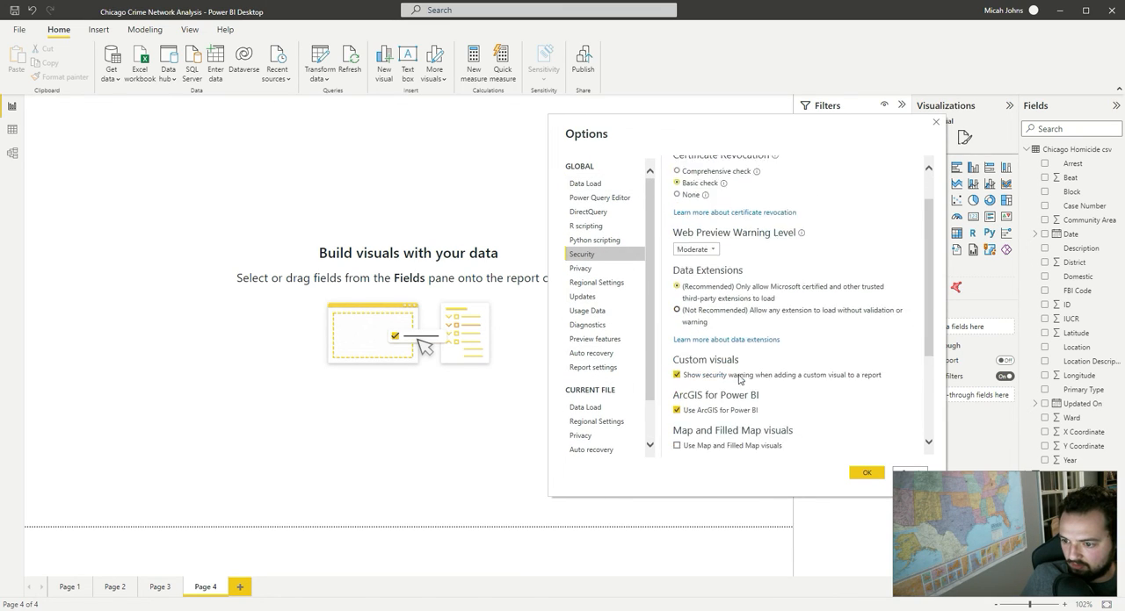
left_click(867, 473)
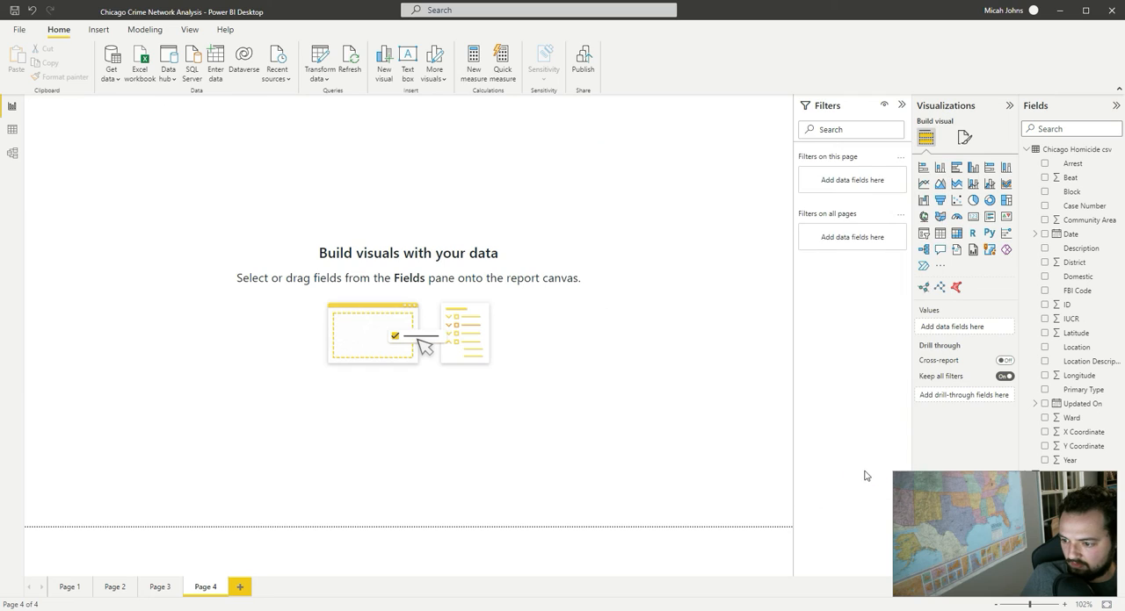